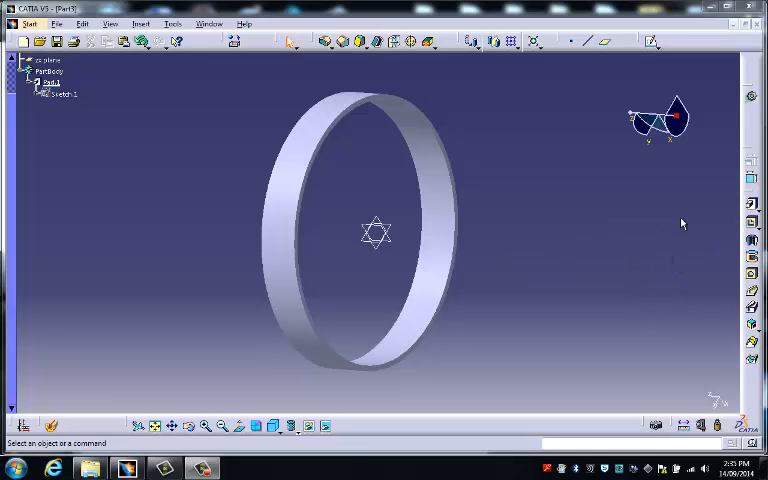
pyautogui.moveTo(156, 208)
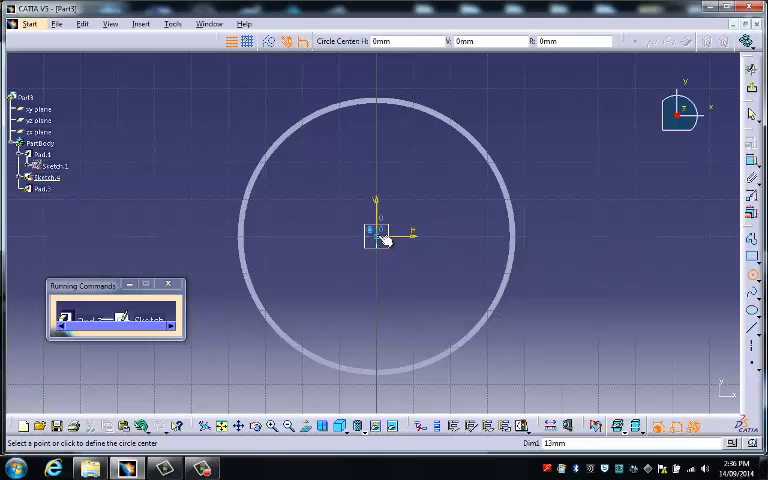
# - Draw a small circle centred at the ring's origin as the hub profile
pyautogui.click(378, 232)
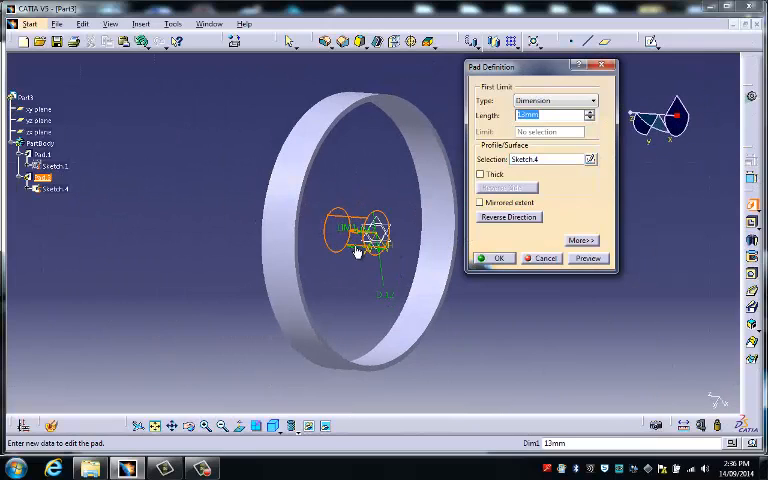
# - Pad the small circle into a solid hub cylinder of length 15 mm
pyautogui.write('13mm')
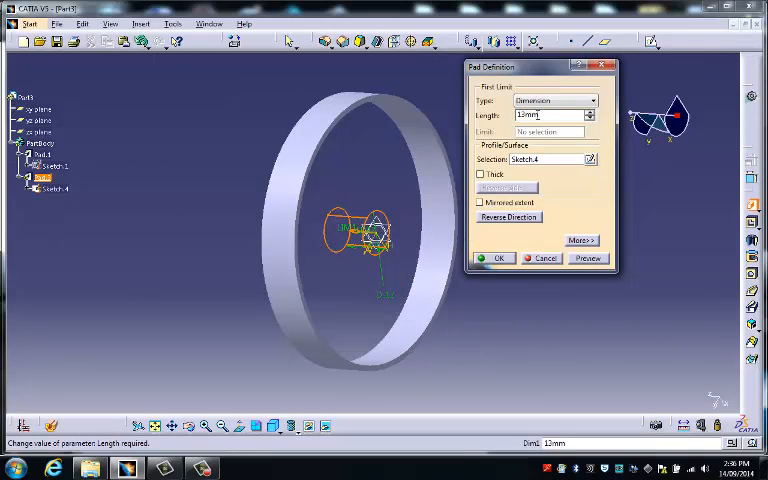
pyautogui.write('15')
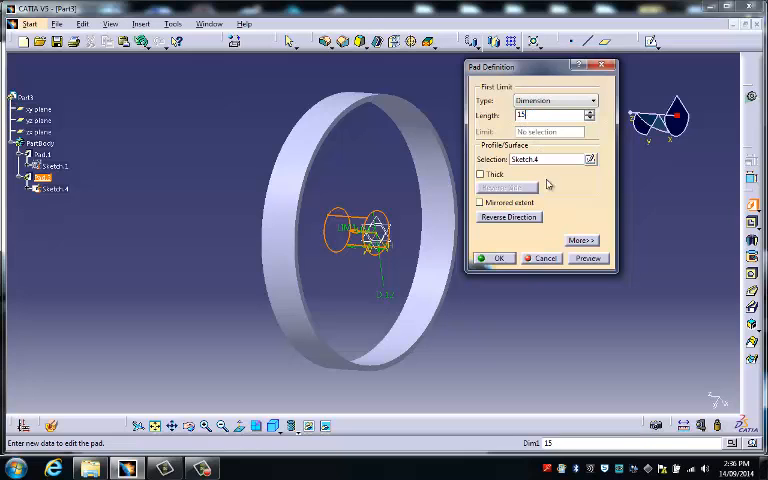
pyautogui.click(496, 258)
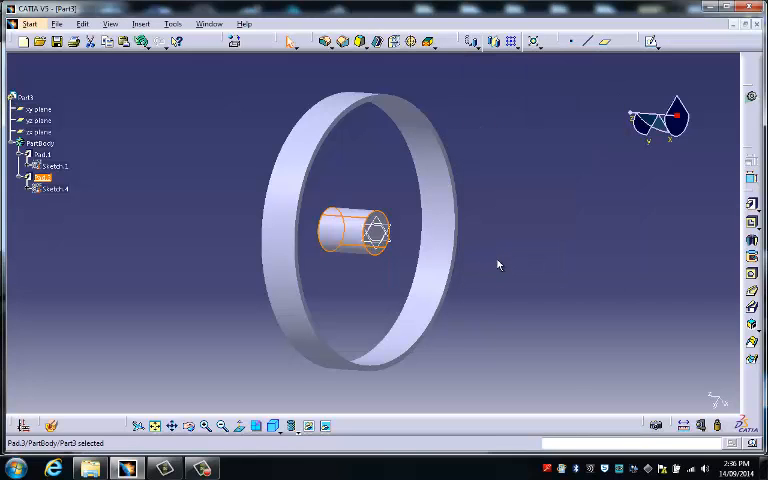
pyautogui.moveTo(500, 260); pyautogui.dragTo(378, 250)
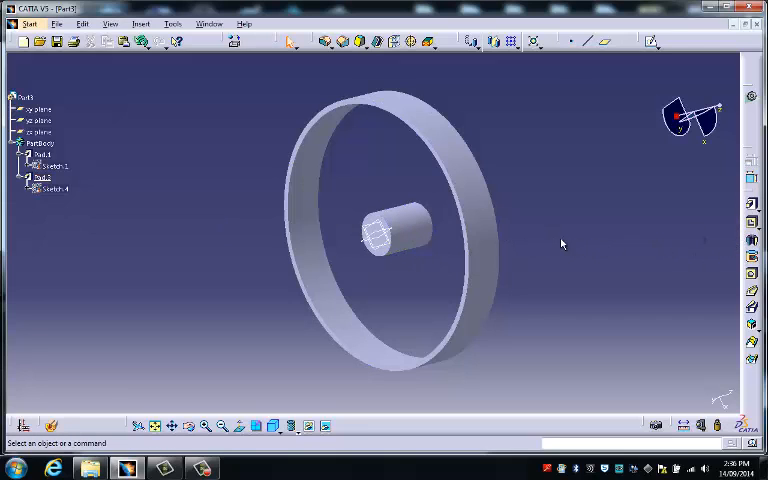
pyautogui.moveTo(752, 224)
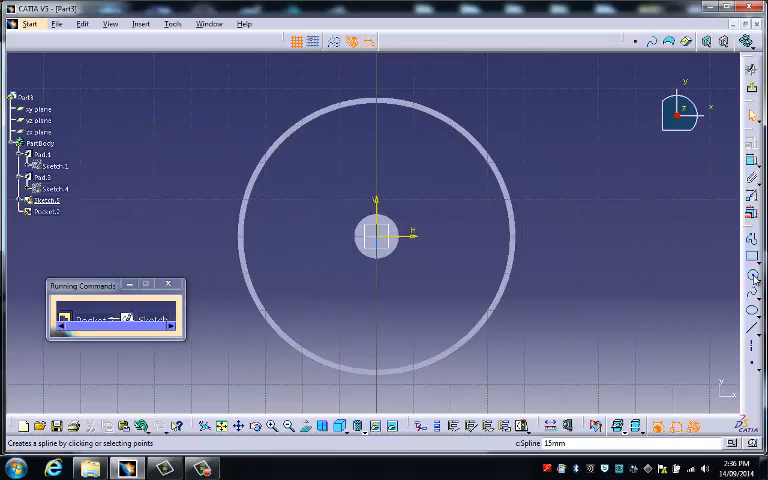
# - Place a small circle on the hub centre and constrain its diameter
pyautogui.click(378, 236)
pyautogui.write('2.1')
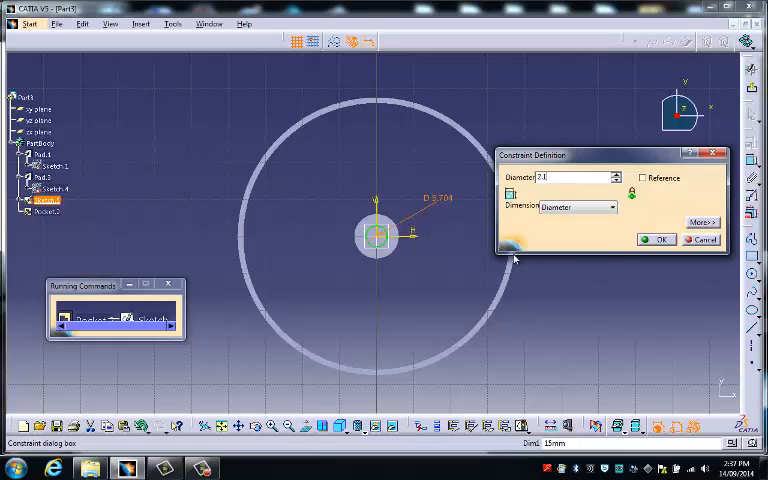
pyautogui.click(656, 240)
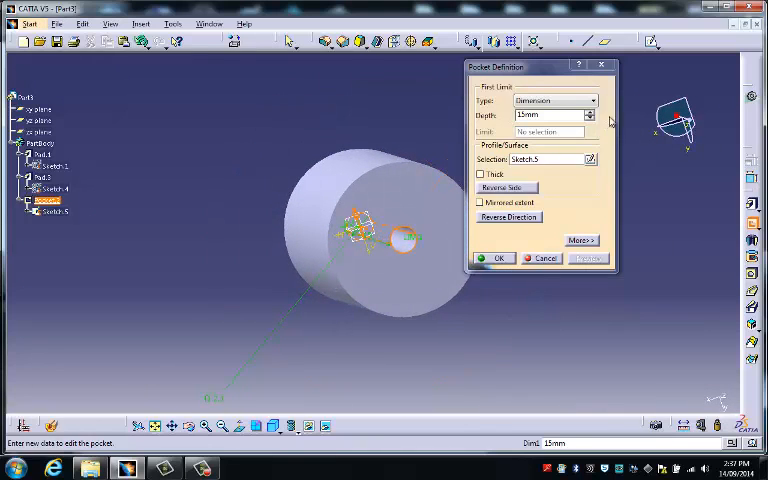
# - Pocket the small circle to a set depth as a blind shaft hole in the hub
pyautogui.click(590, 120)
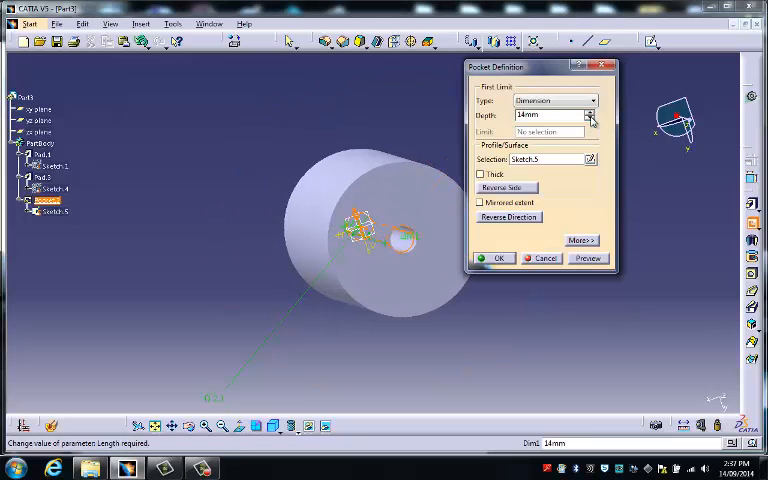
pyautogui.click(496, 256)
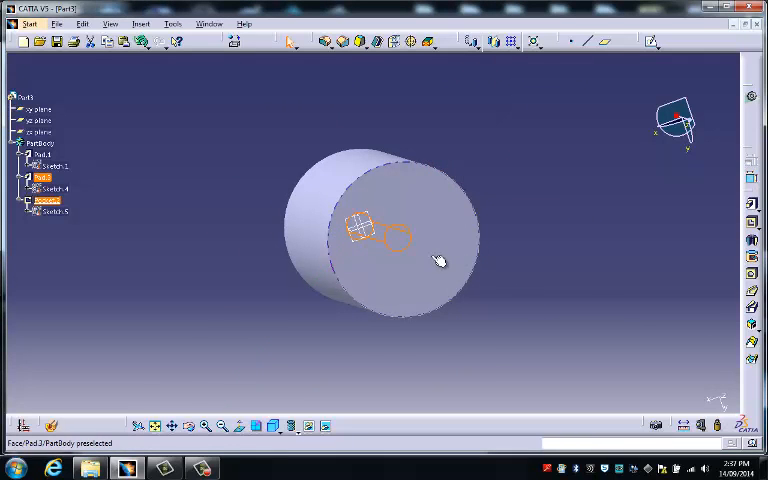